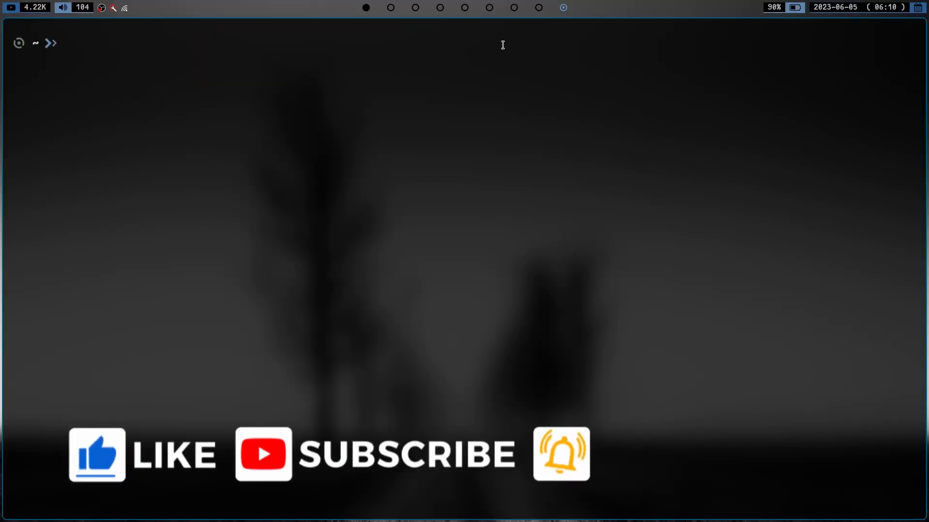
text(pwd)
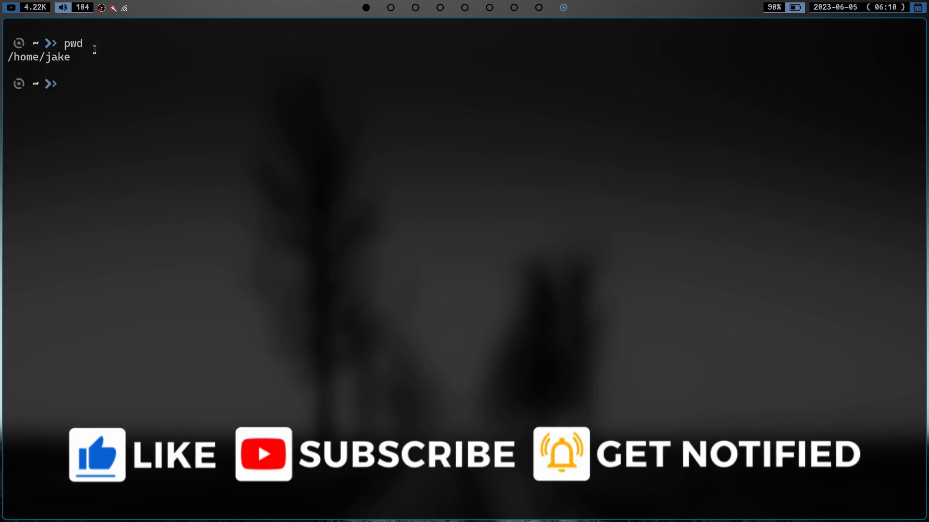
text(cd .config)
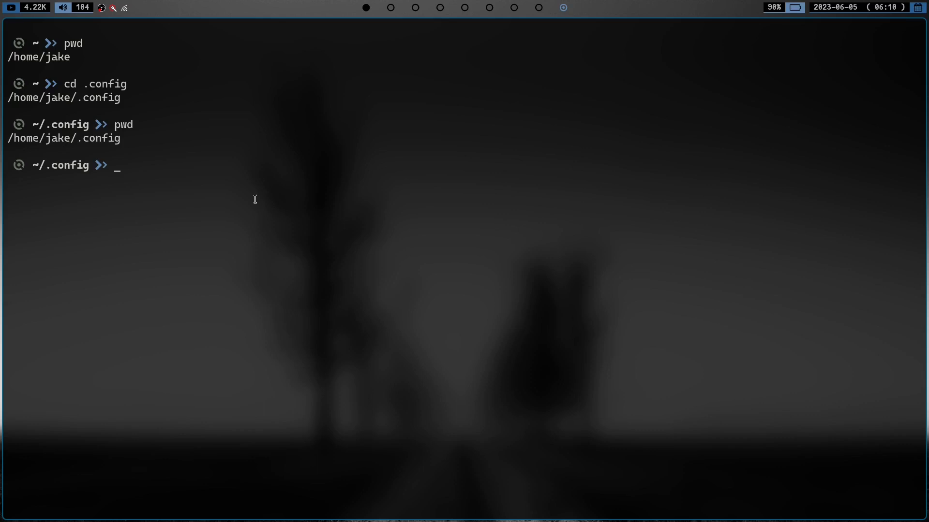
text(pw)
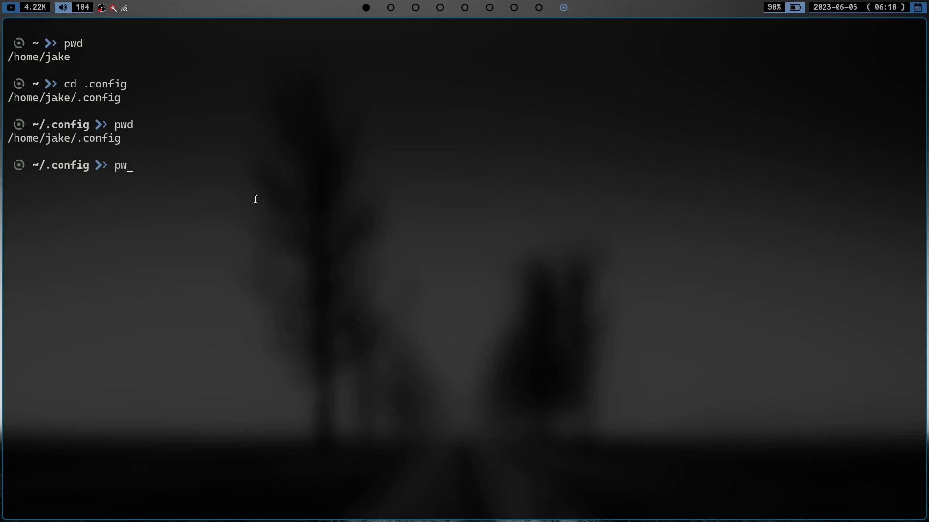
text(tldr)
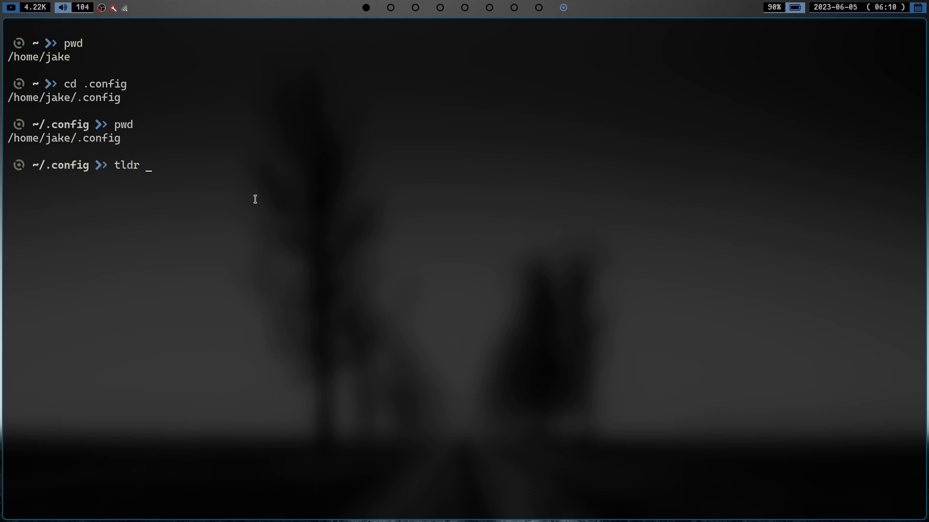
text(pwd)
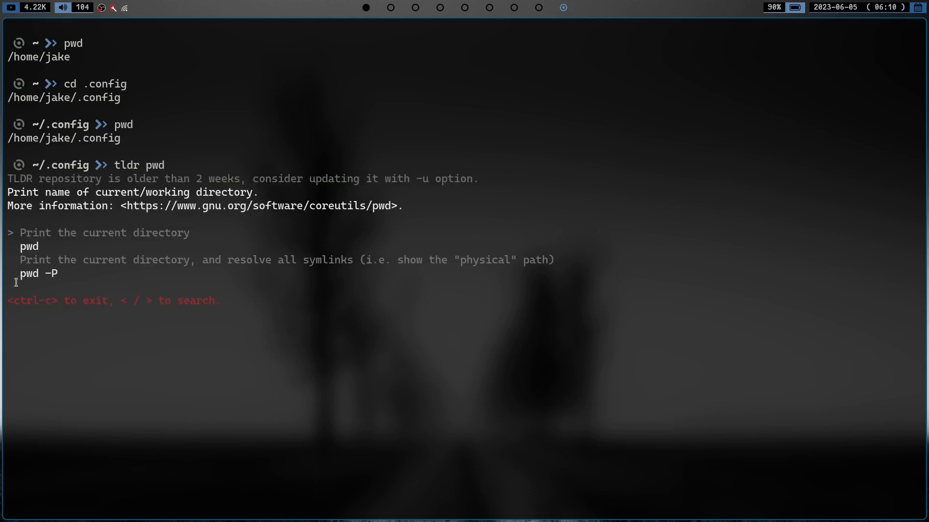
mouse_move(59, 304)
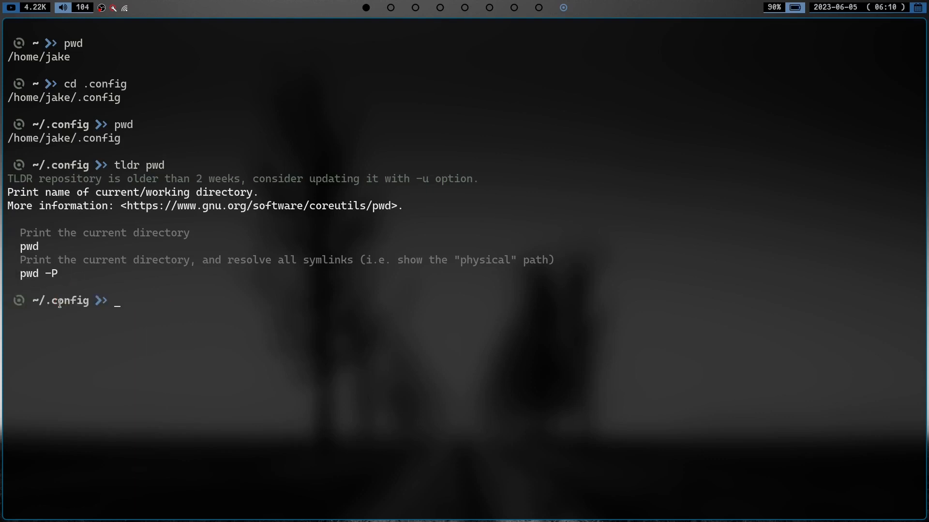
text(pwd--help)
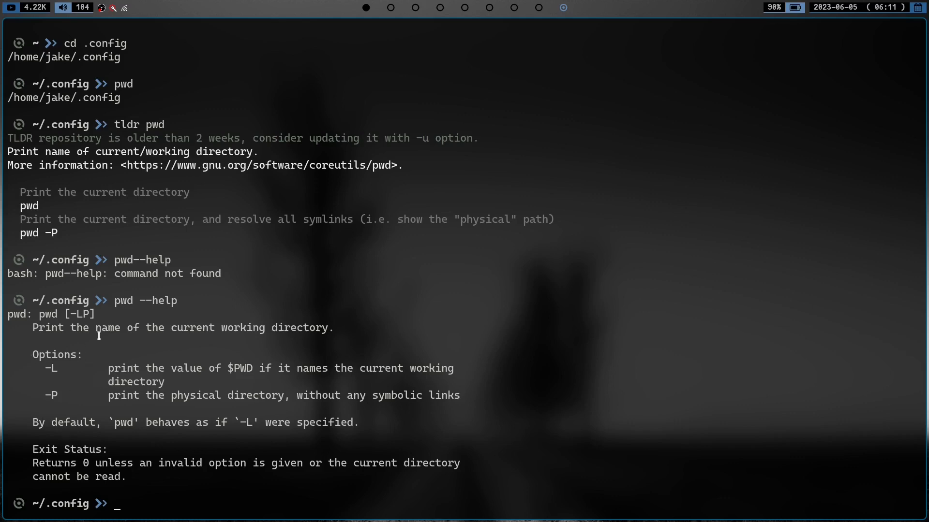
mouse_move(78, 225)
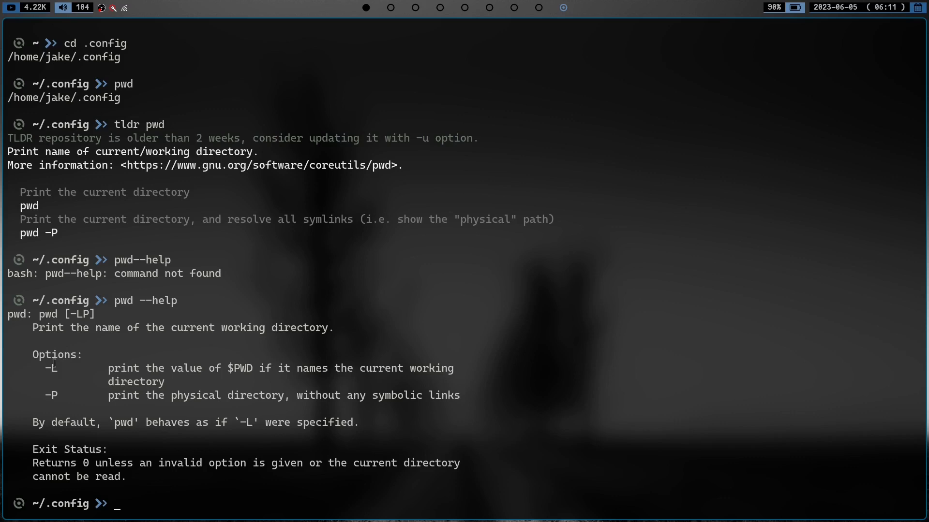
mouse_move(24, 249)
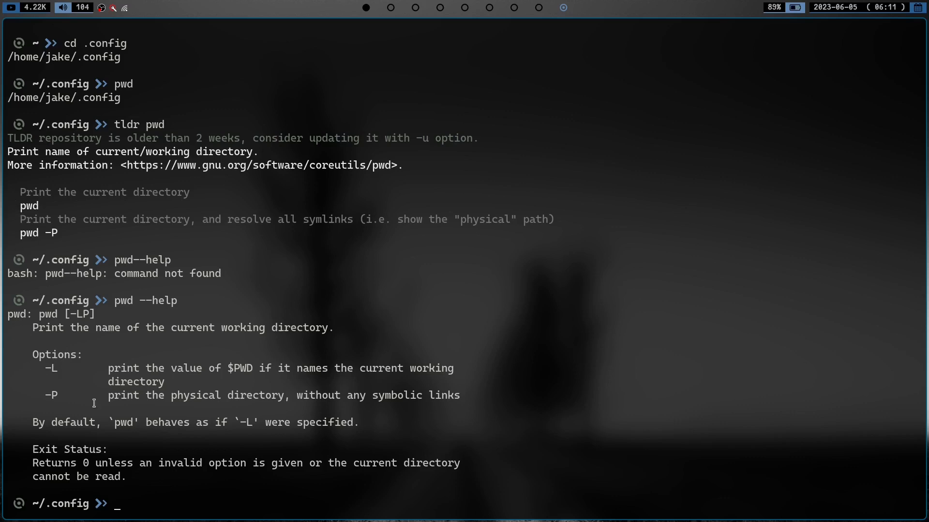
mouse_move(218, 393)
text(pw)
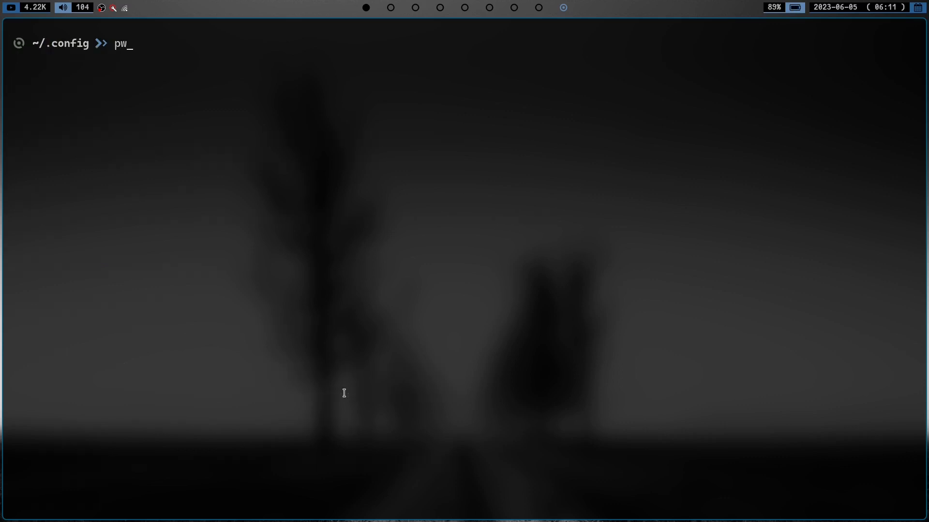
text(d --help)
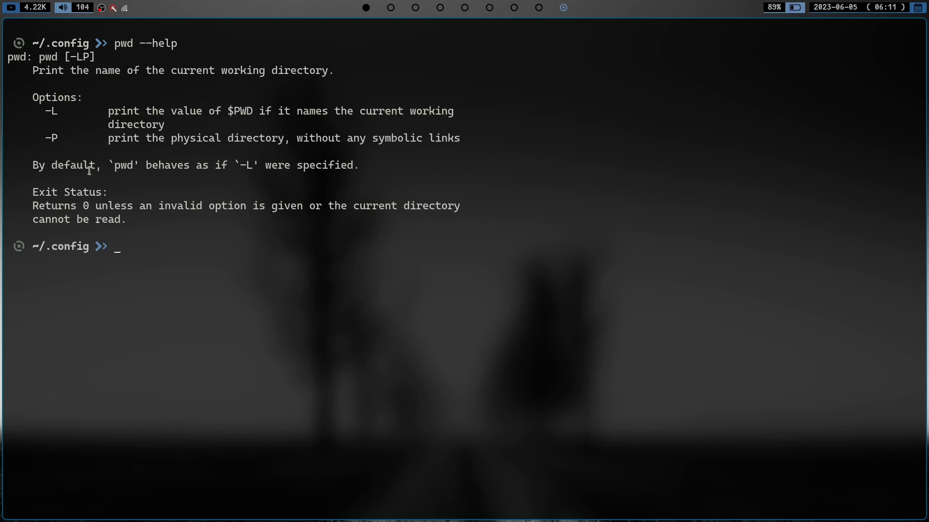
mouse_move(175, 144)
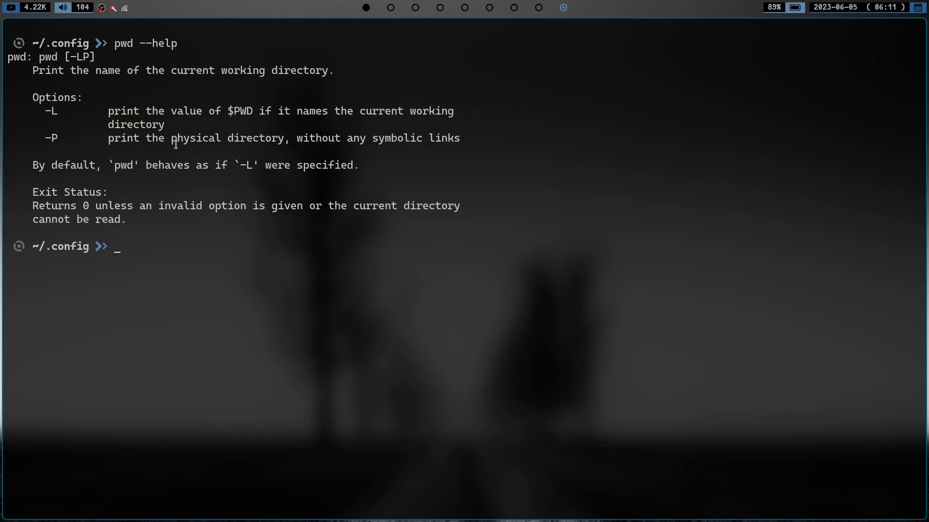
mouse_move(392, 156)
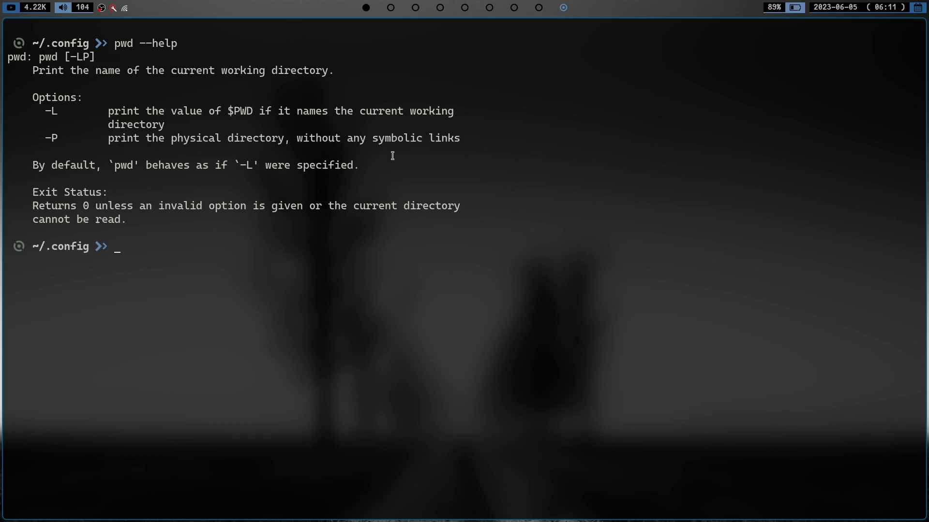
mouse_move(399, 156)
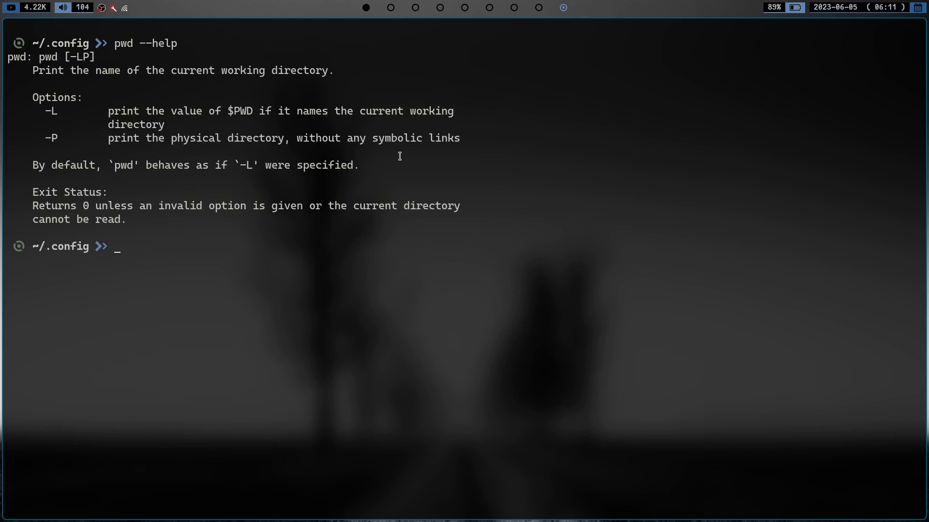
text(pwd -P)
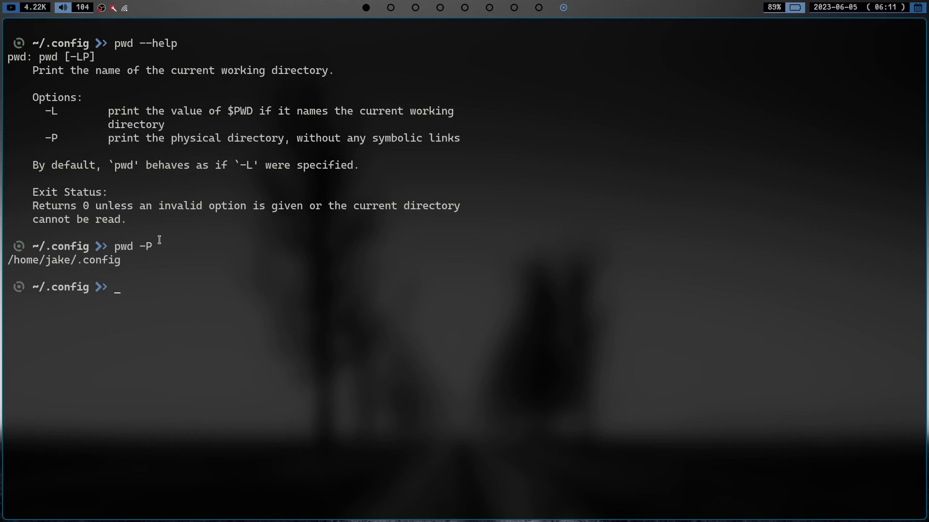
text(cd)
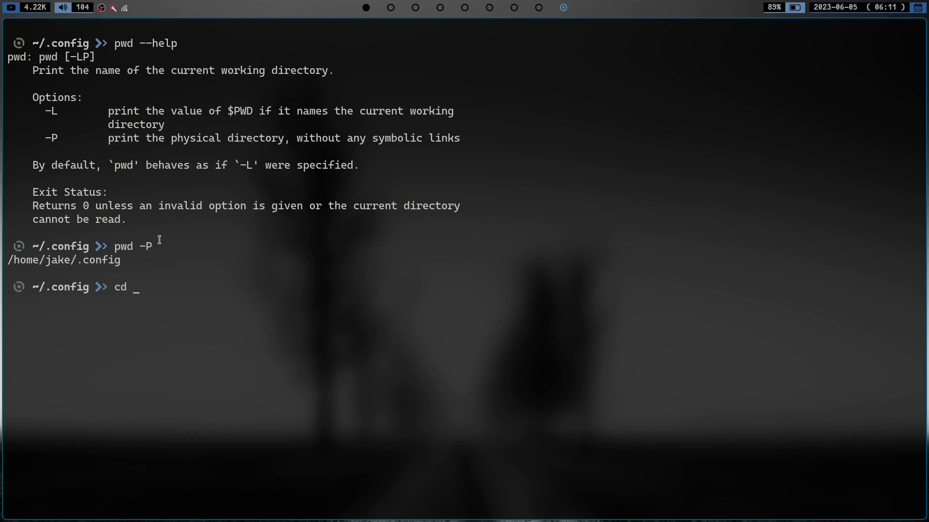
text(/var/)
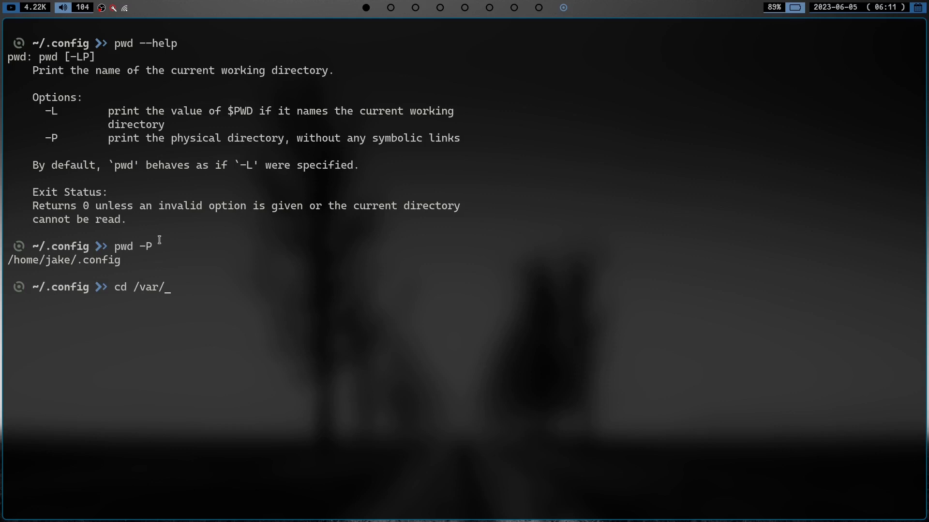
text(service)
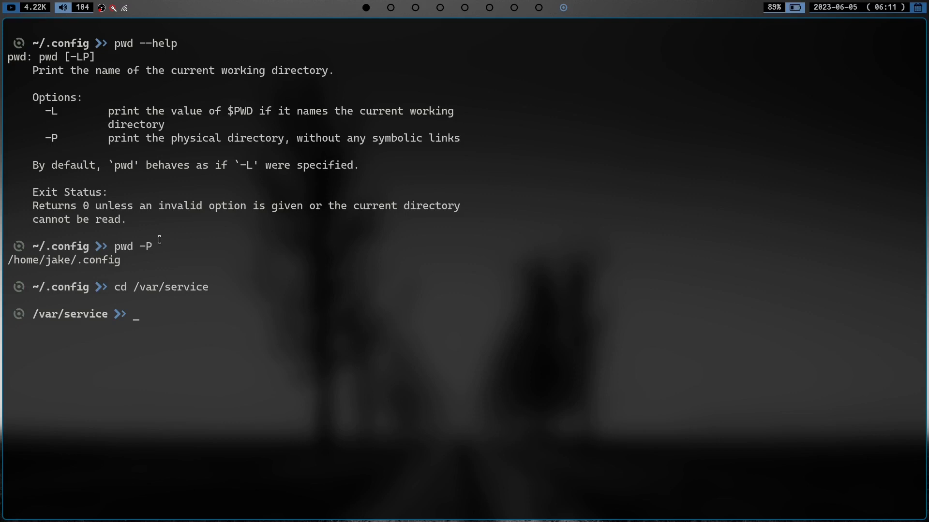
text(l)
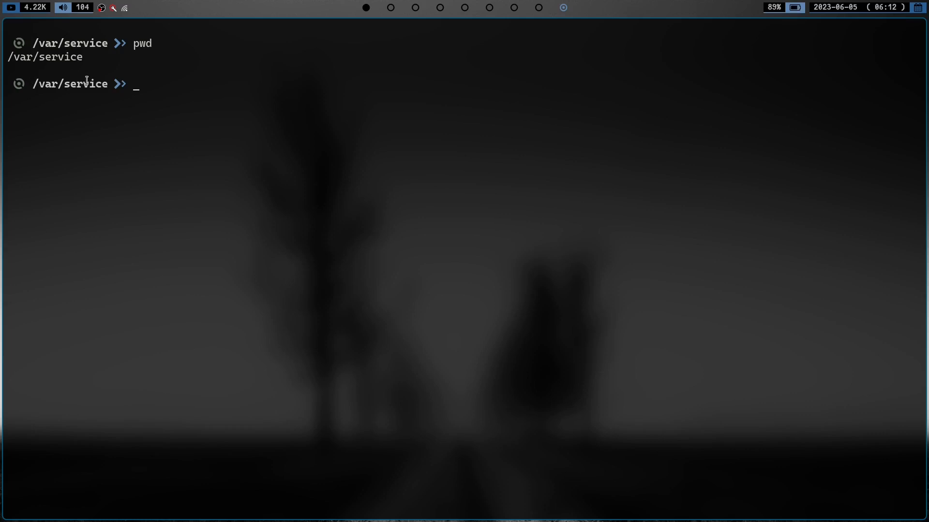
text(pwd -P)
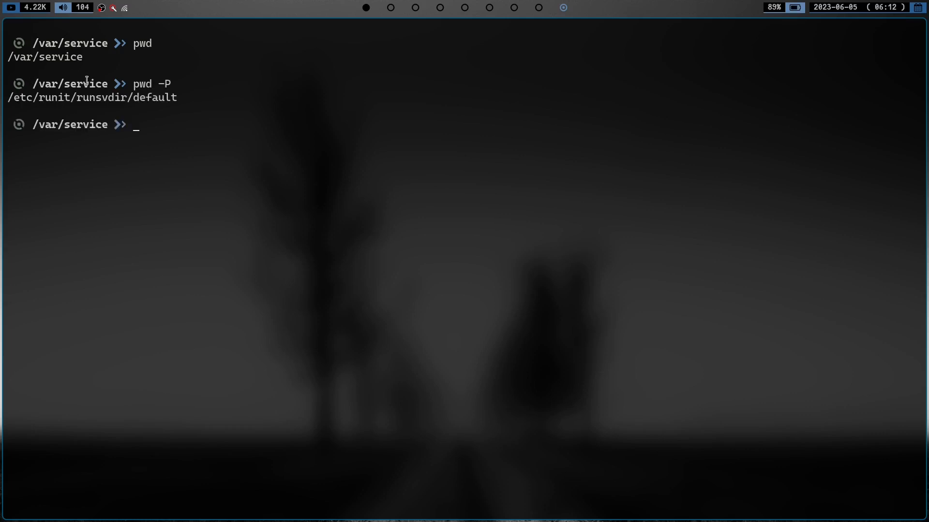
mouse_move(39, 118)
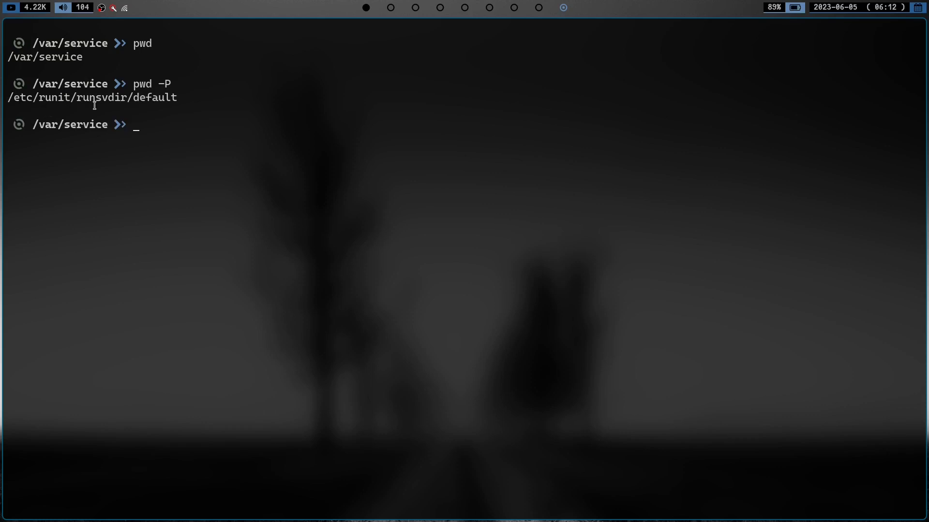
mouse_move(184, 118)
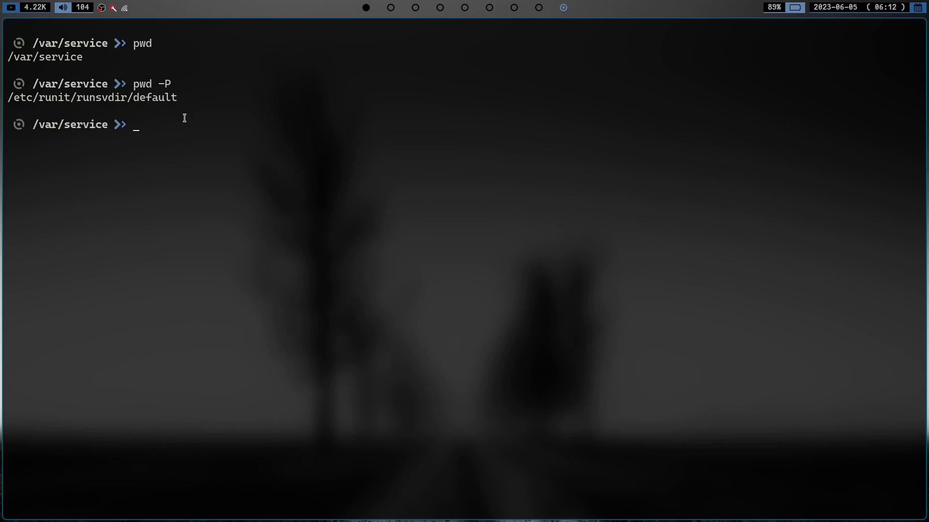
text(cd ..)
text(ls -l)
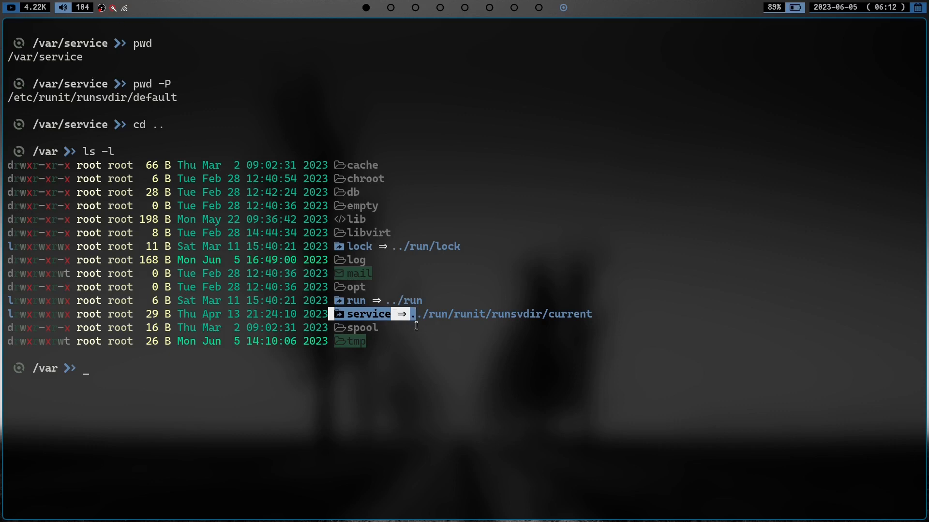
mouse_move(494, 322)
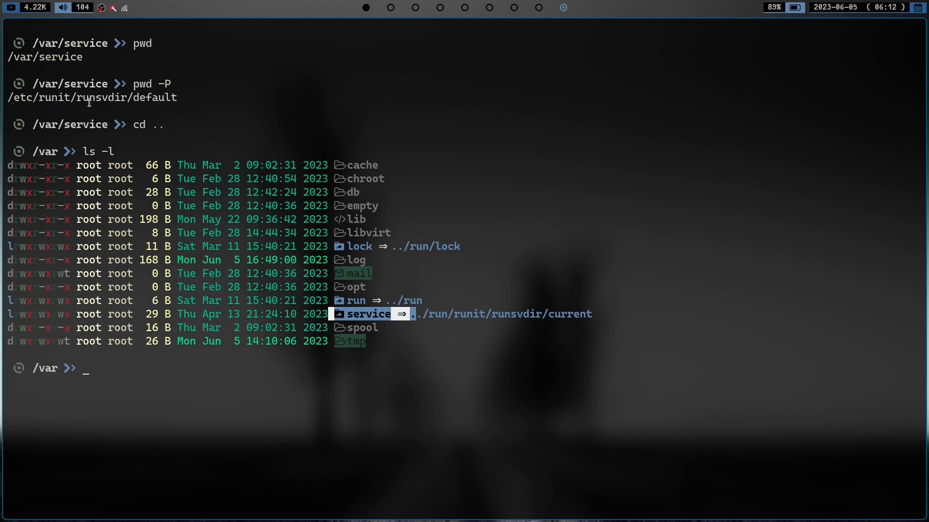
mouse_move(453, 330)
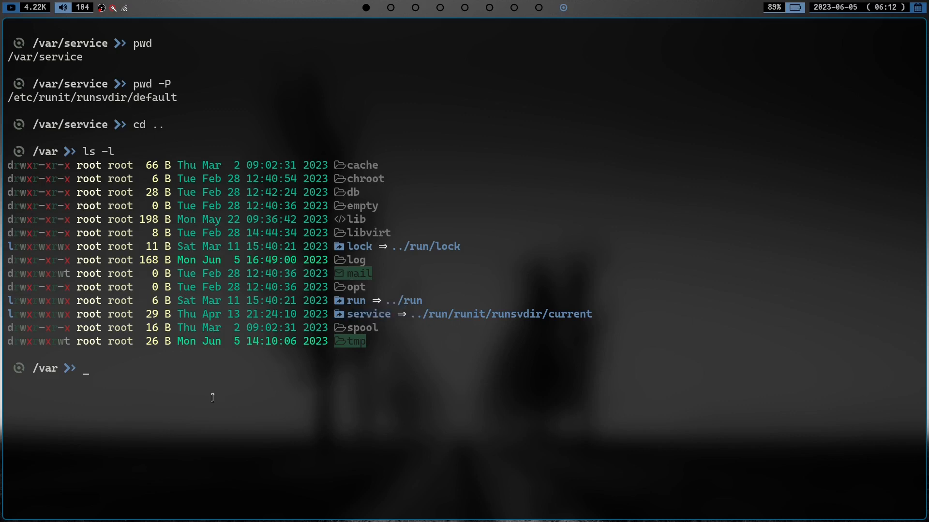
text(cd /)
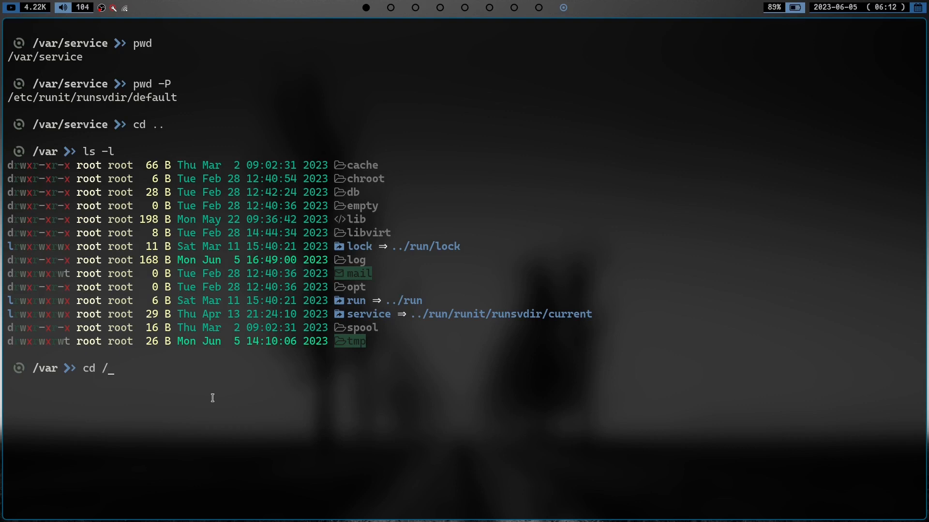
text(run)
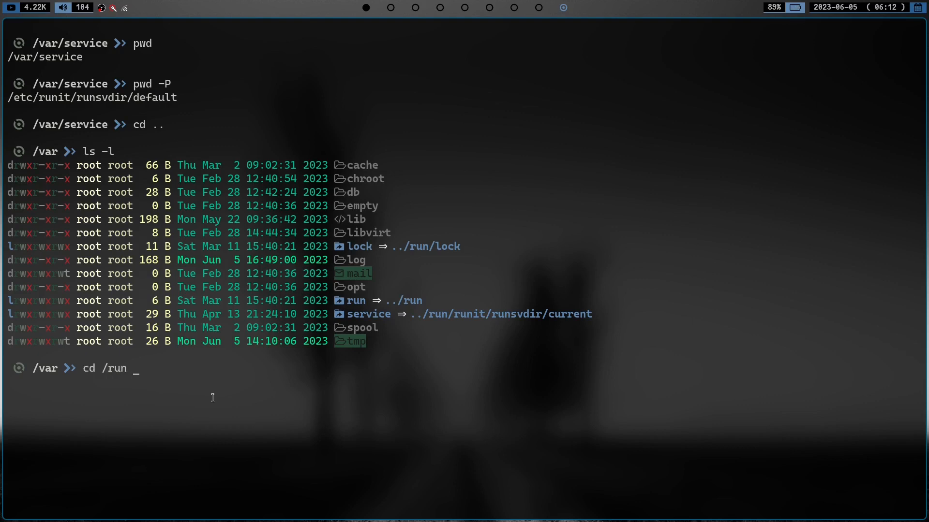
text(runit/)
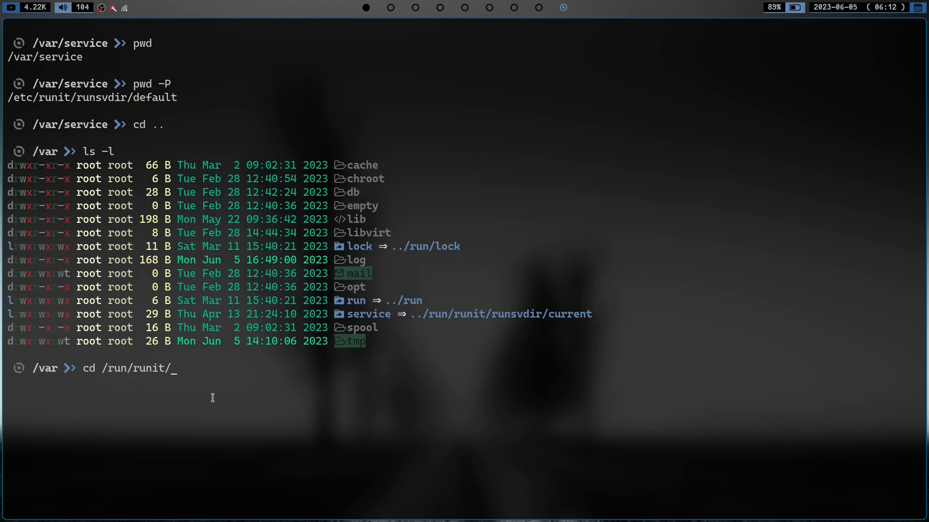
text(rh)
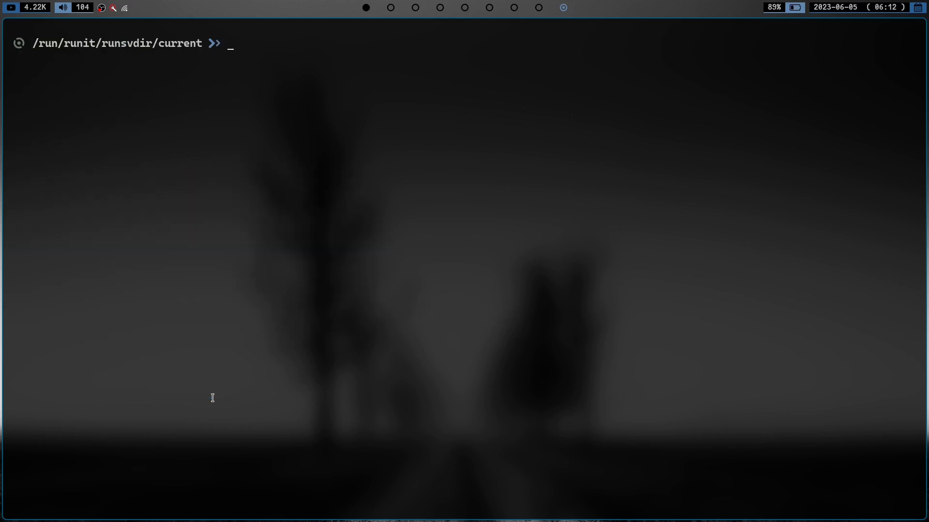
text(pwd -P)
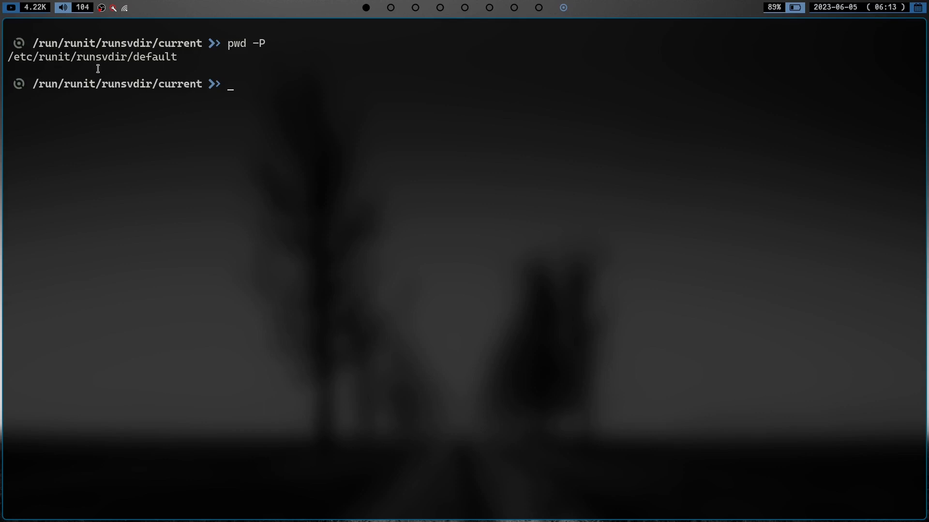
mouse_move(174, 77)
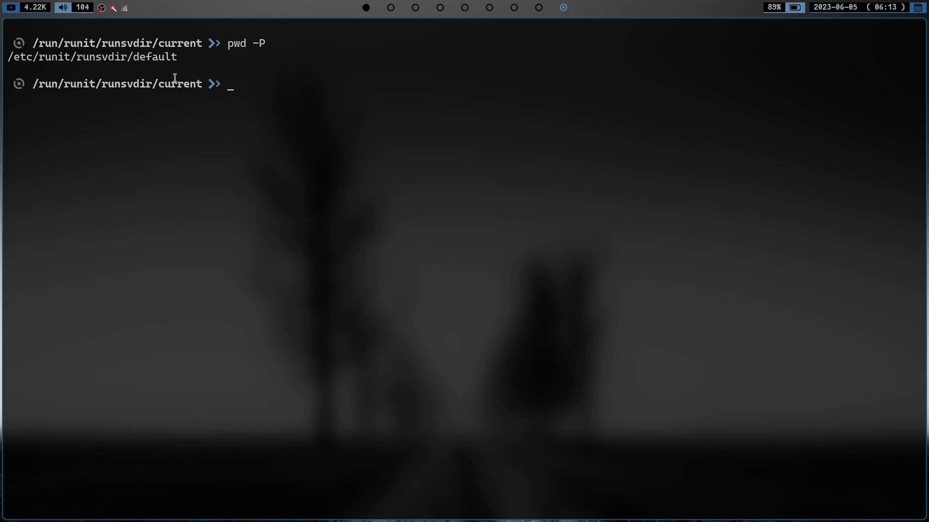
mouse_move(277, 62)
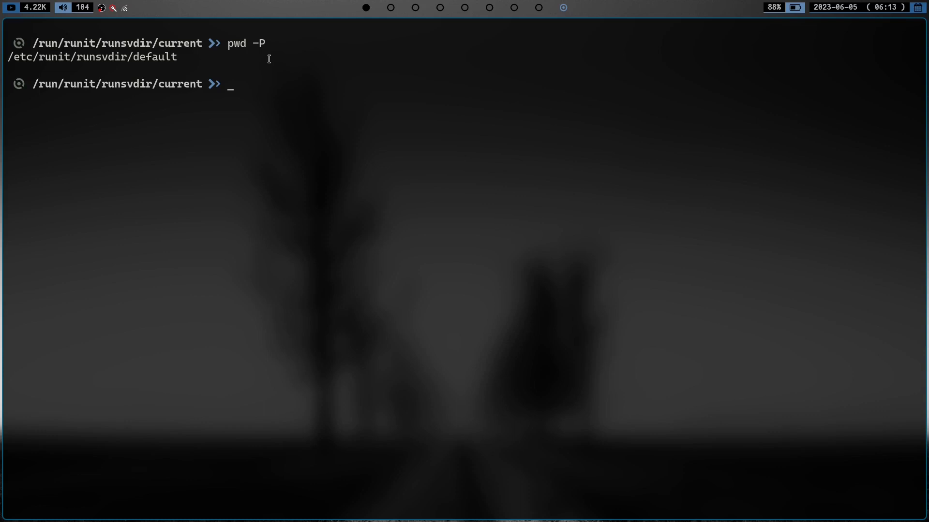
text(r)
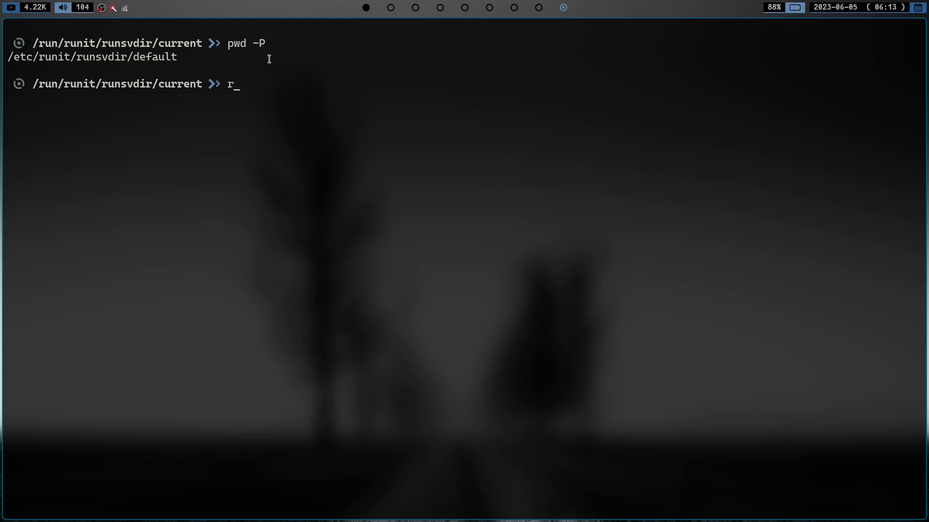
text(eadlink -)
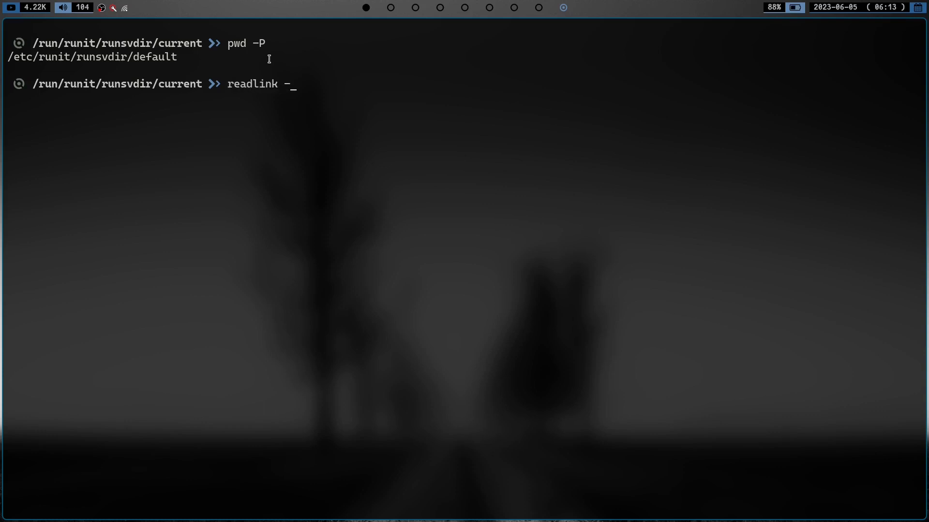
text(f)
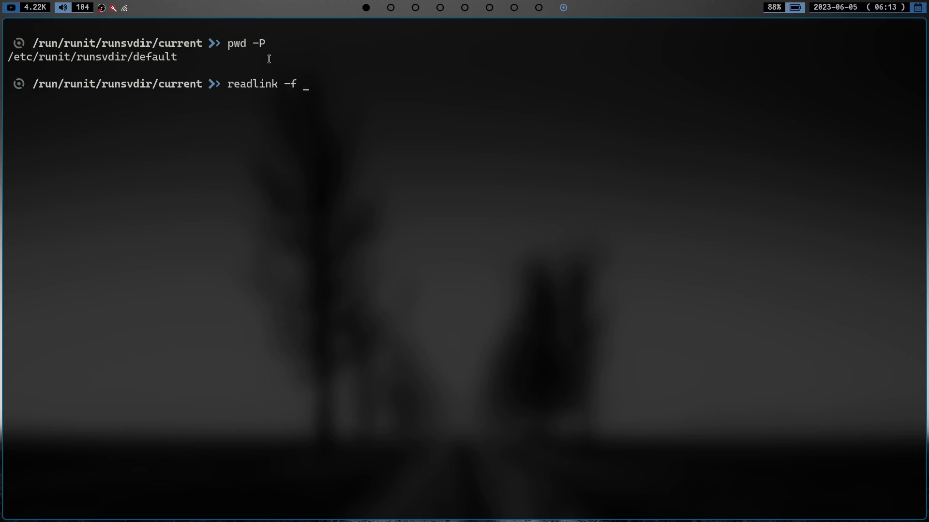
text(.)
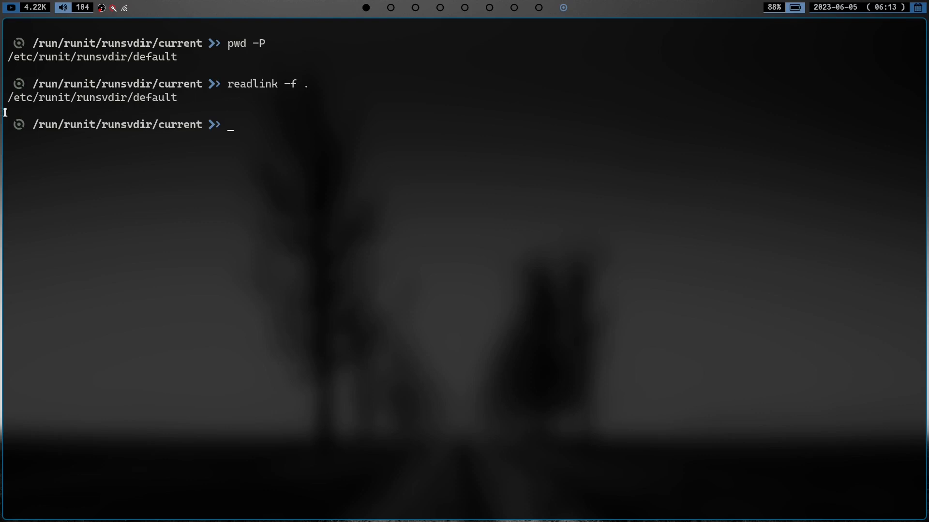
text(cd)
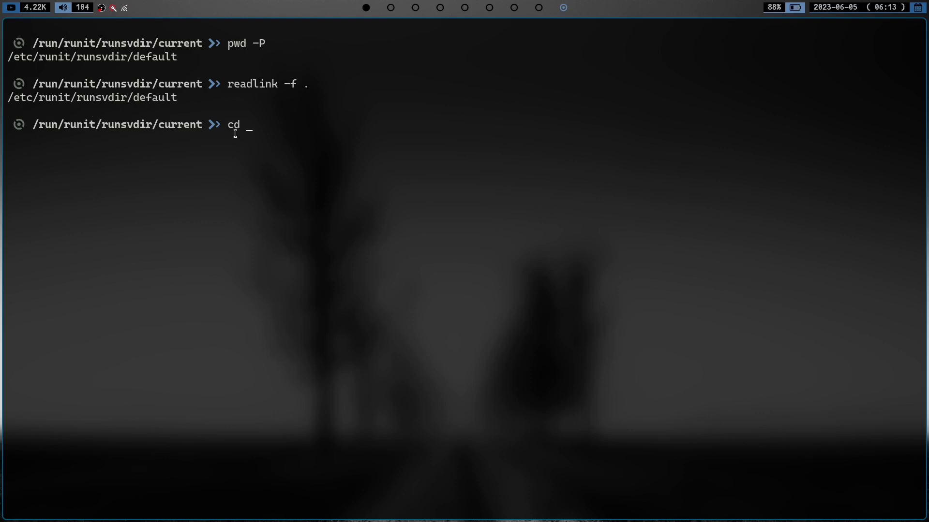
text(/var/serci)
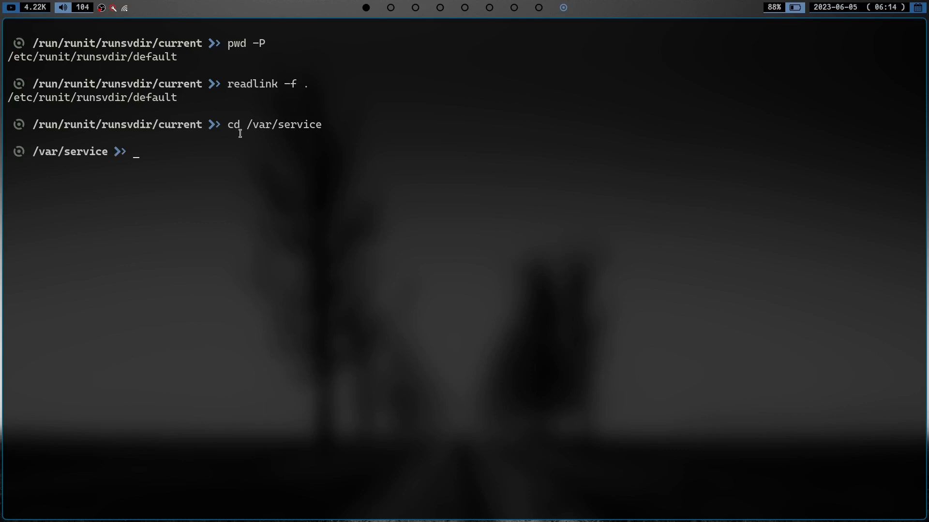
text(readlink)
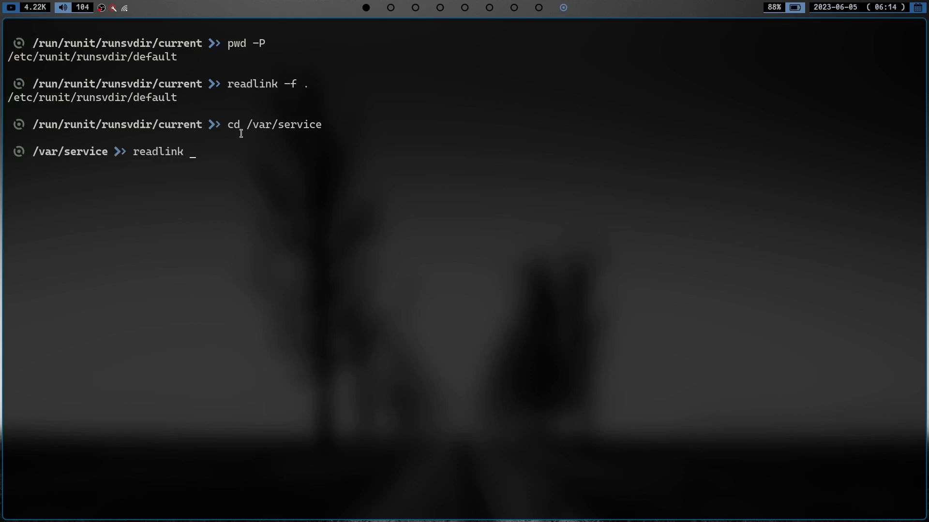
text(-f .)
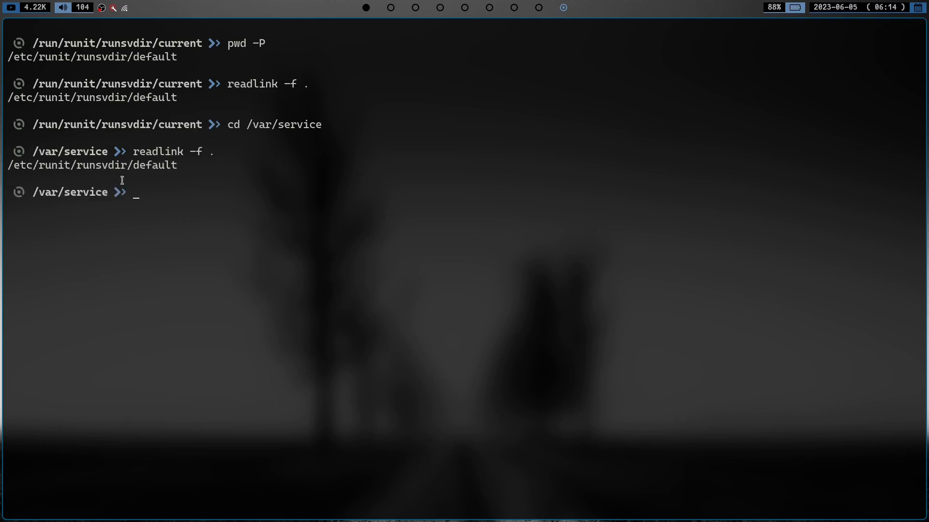
mouse_move(200, 171)
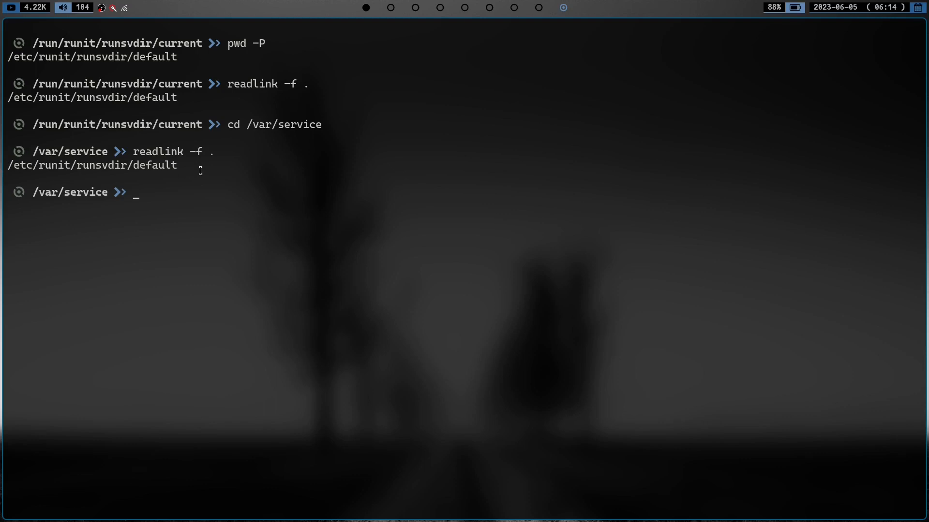